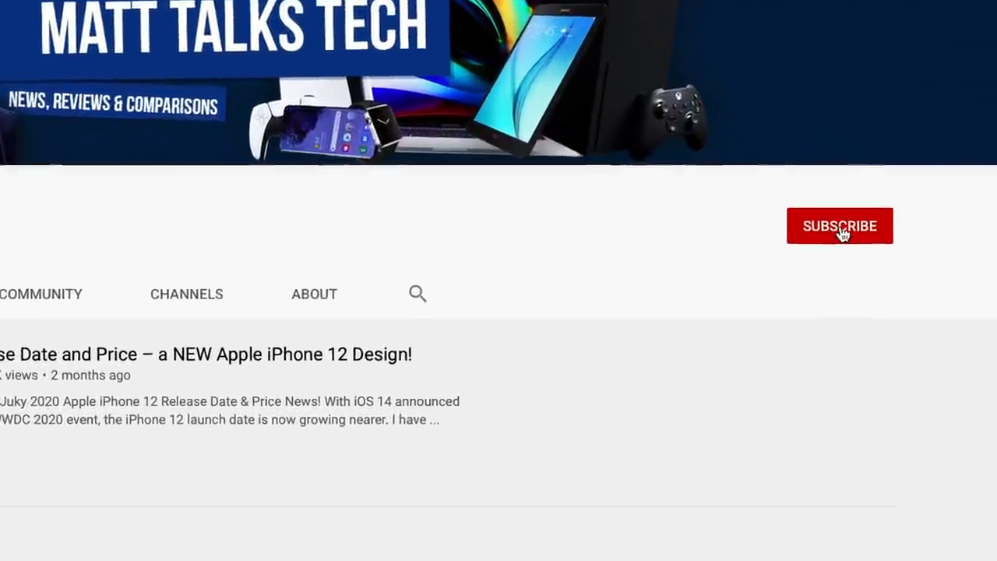
Step: Subscribe to the Matt Talks Tech channel so its notification bell options become available
{"action": "left_click", "coordinate": [838, 224]}
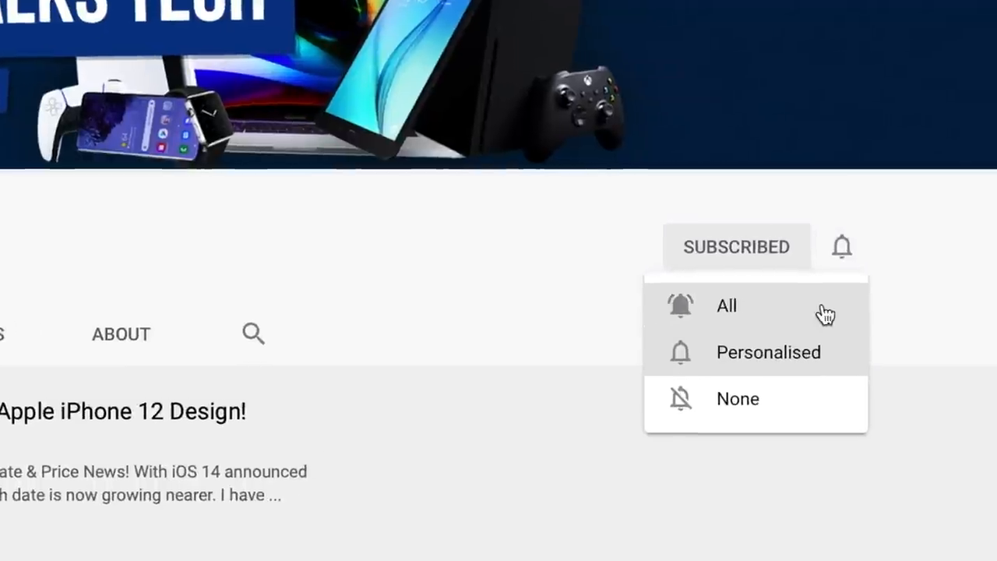